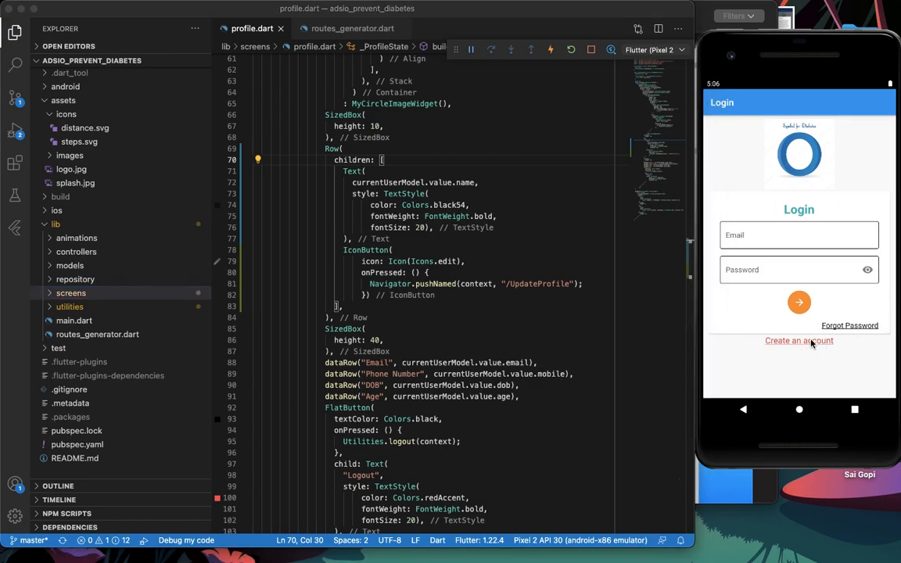
- Follow the app's create-an-account link to reach the Registration screen
left_click(798, 340)
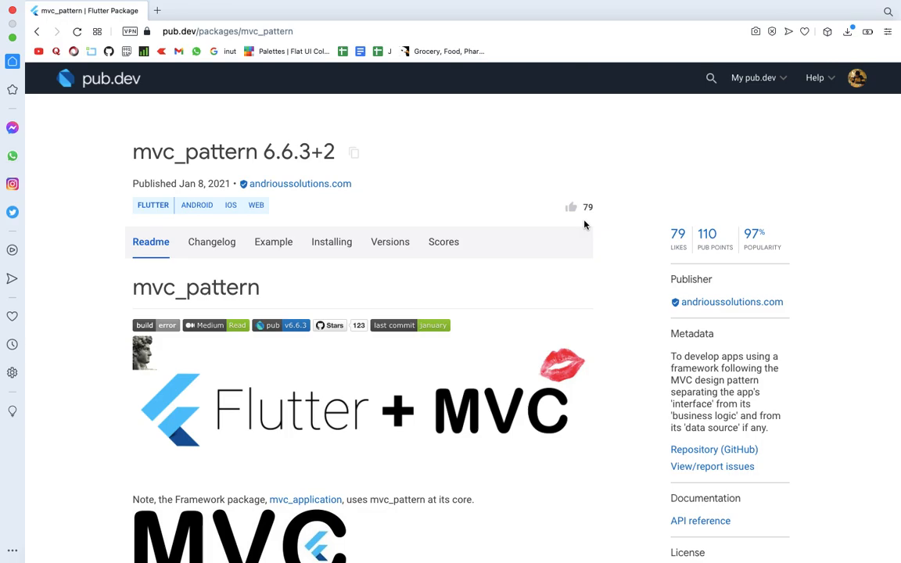
mouse_move(131, 182)
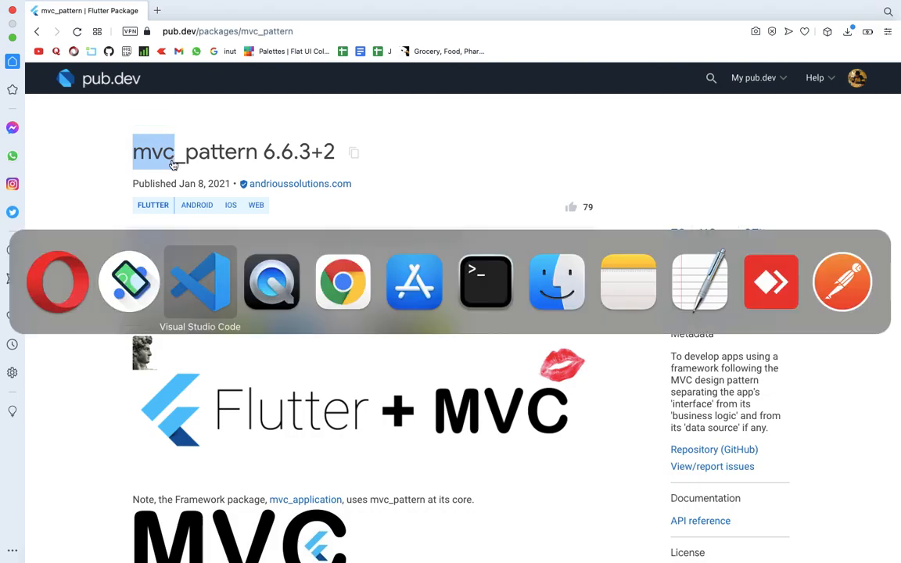
- Return to the profile code with the Pixel 2 emulator showing the empty Registration form
left_click(199, 281)
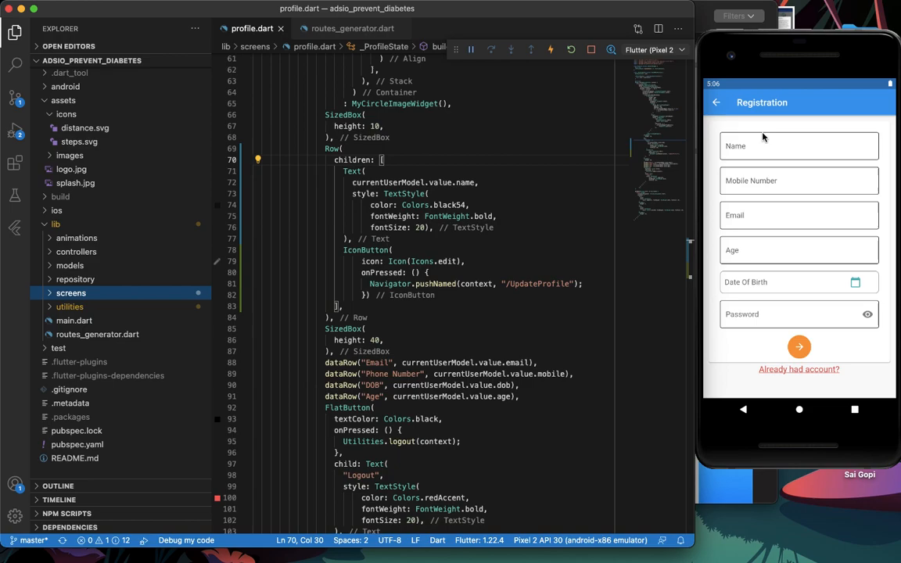
mouse_move(752, 173)
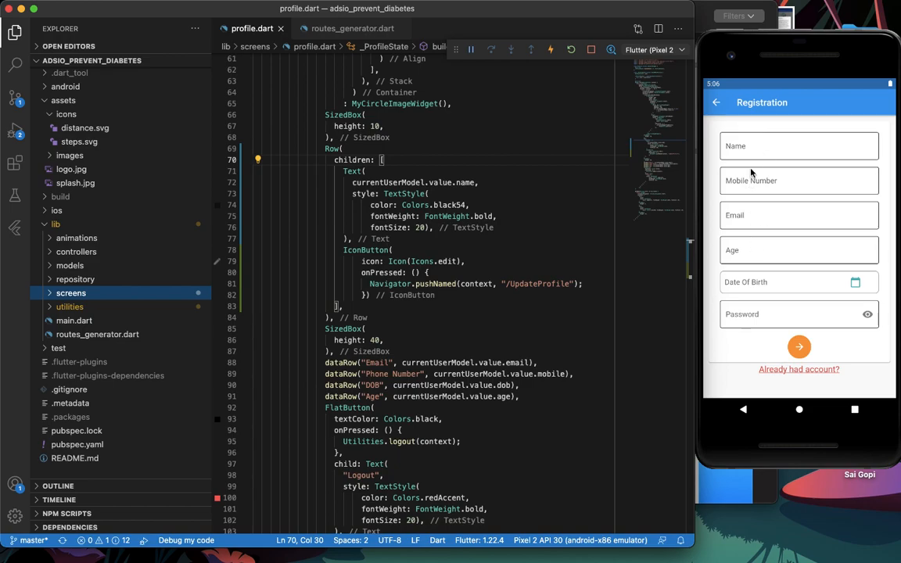
mouse_move(748, 206)
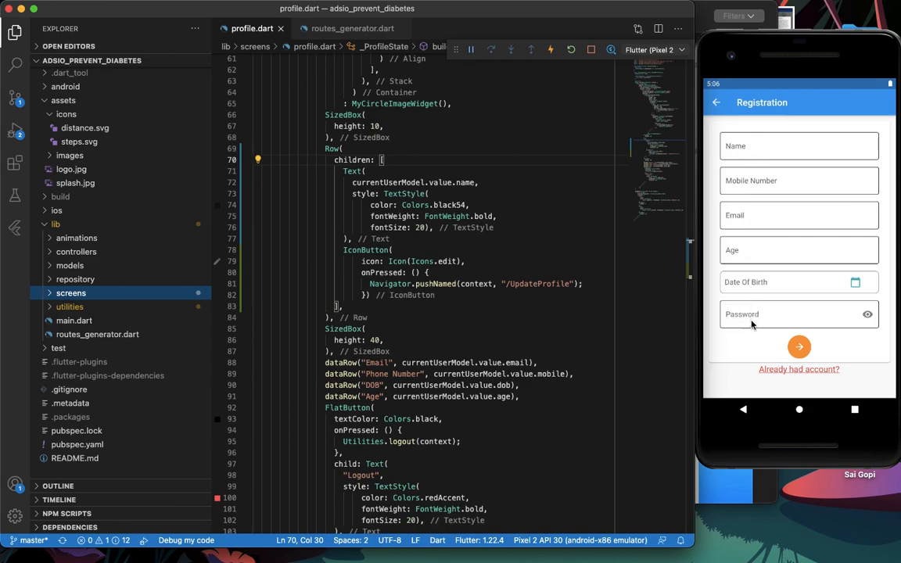
mouse_move(811, 275)
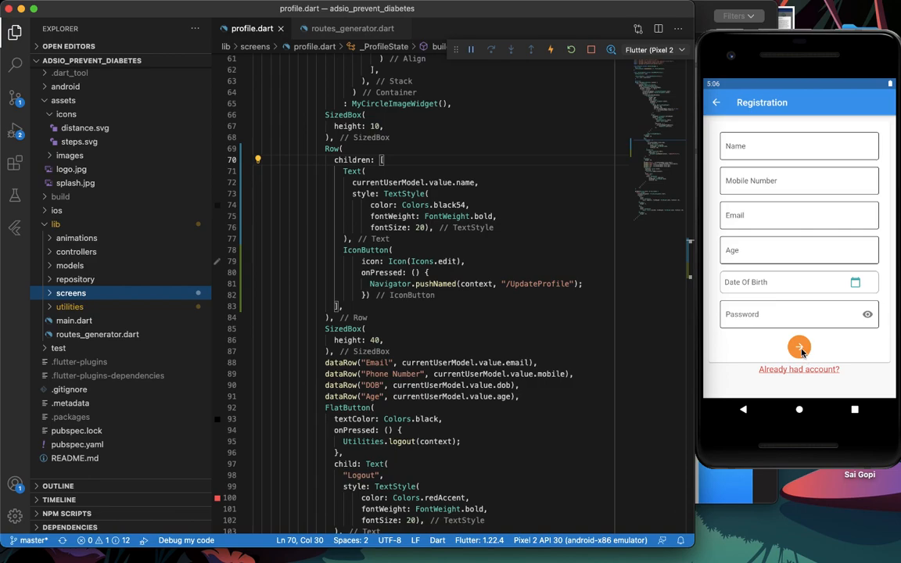
- Submit the empty Registration form, scroll through the field errors, and select the Email field
left_click(799, 346)
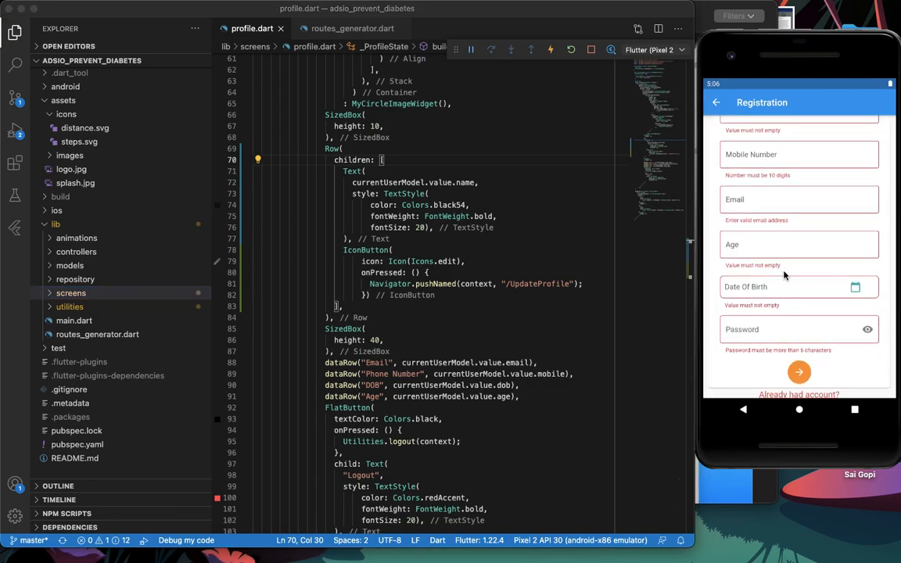
scroll("down", 3)
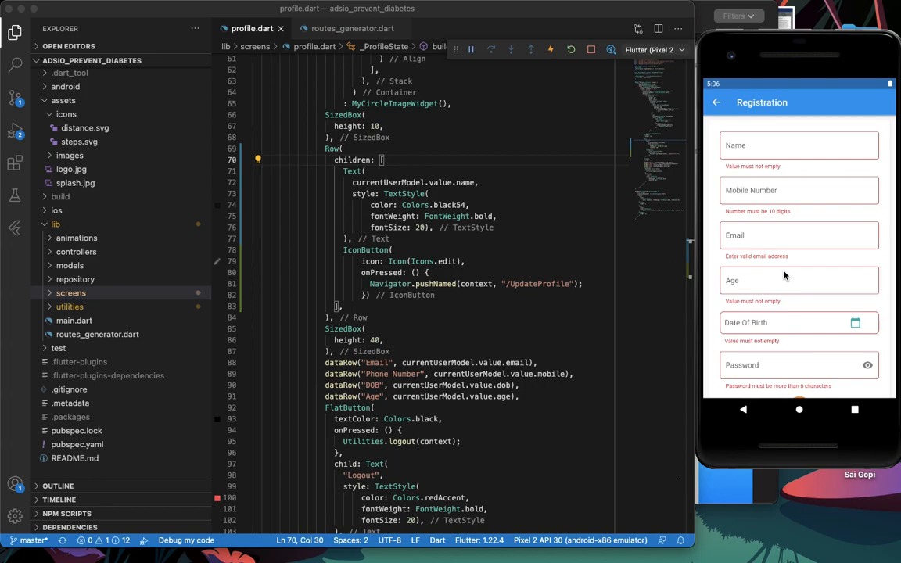
mouse_move(784, 276)
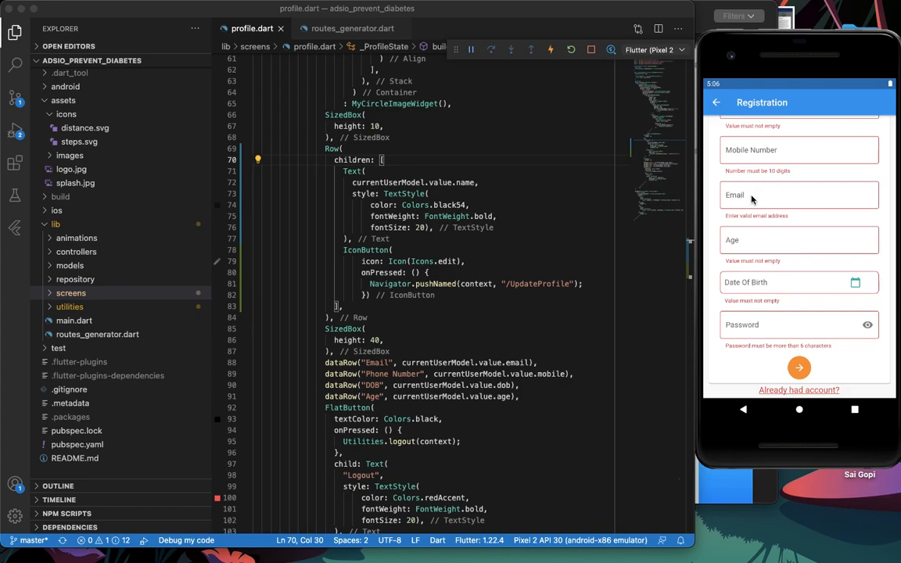
left_click(799, 195)
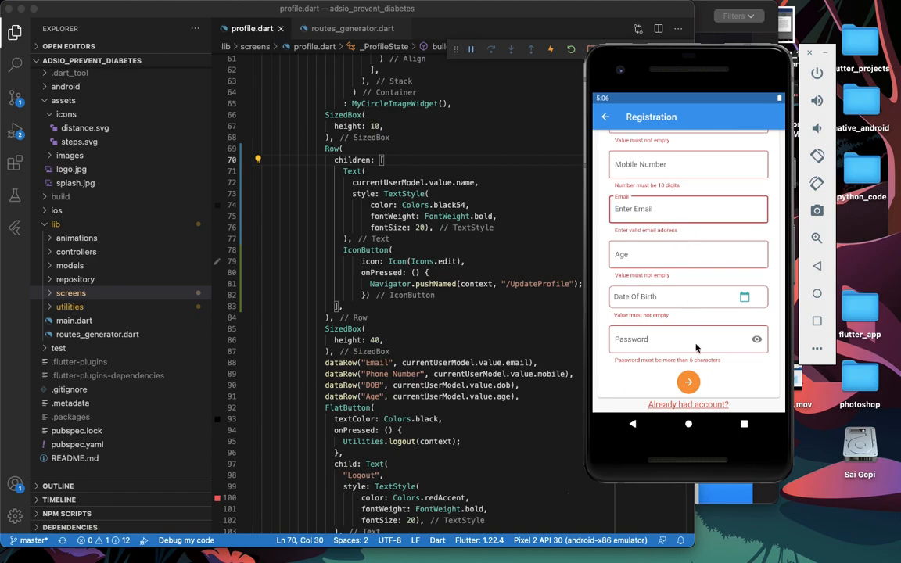
mouse_move(711, 149)
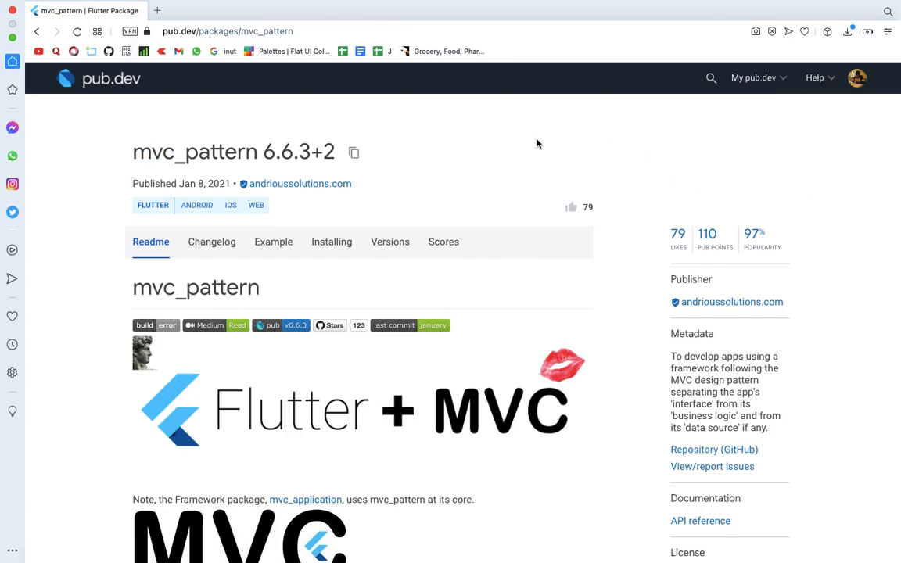
- Scroll the mvc_pattern readme down to the StateMVC and ControllerMVC paragraphs
scroll("down", 3)
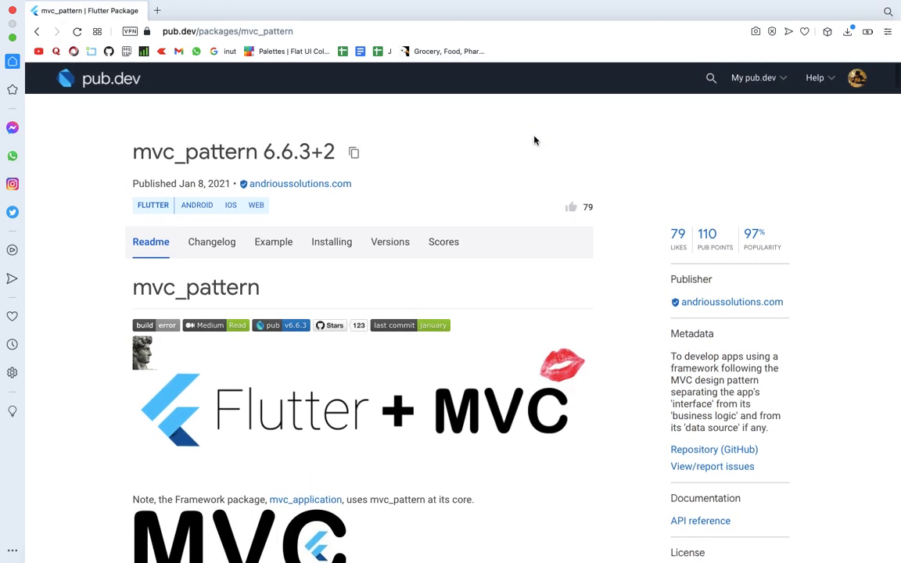
scroll("down", 3)
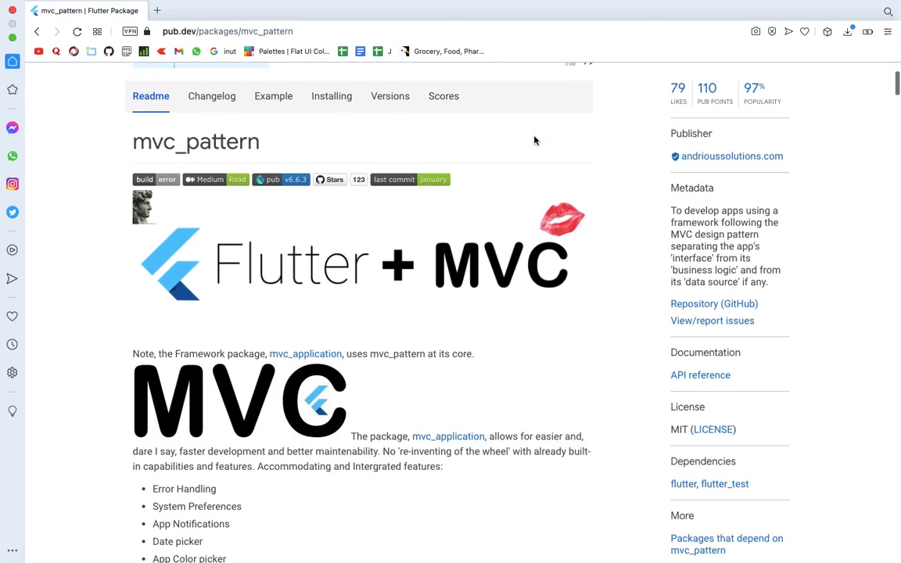
scroll("down", 3)
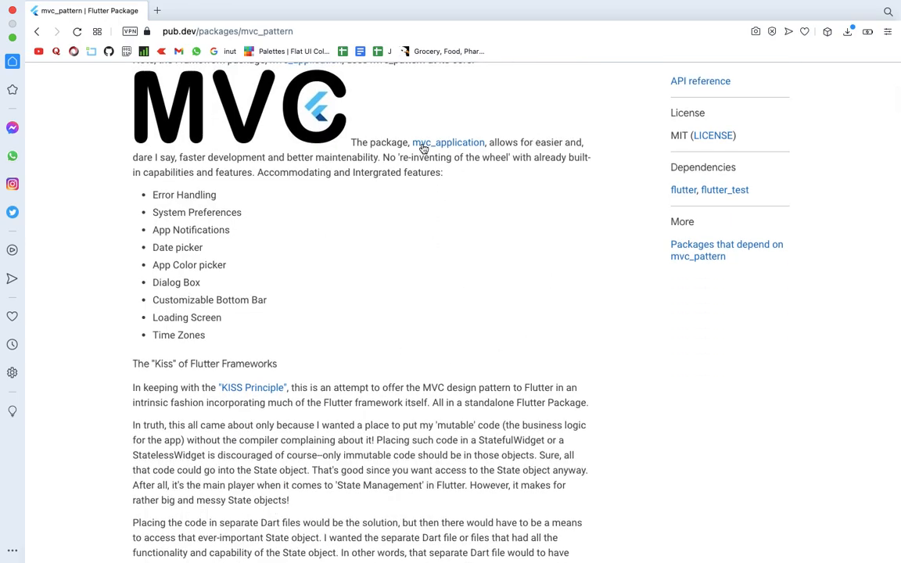
scroll("down", 3)
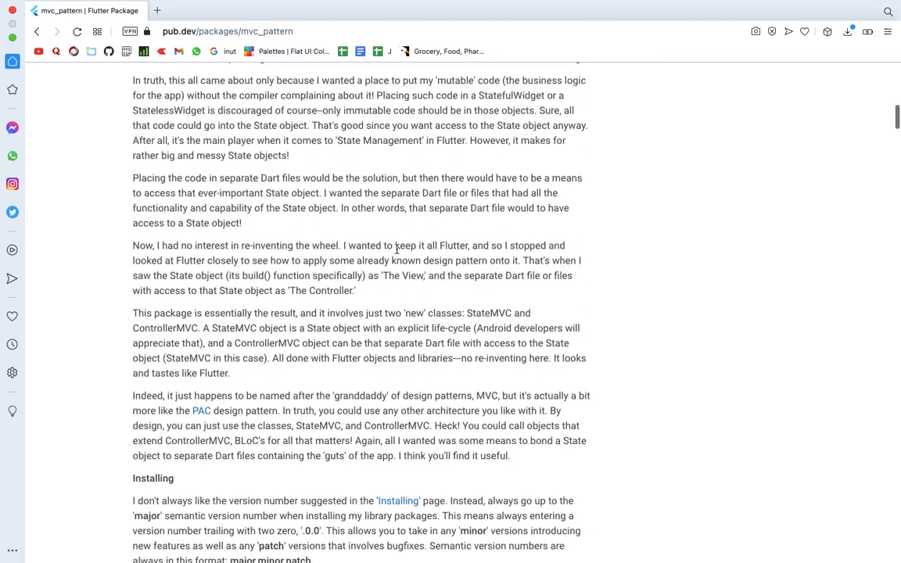
scroll("up", 3)
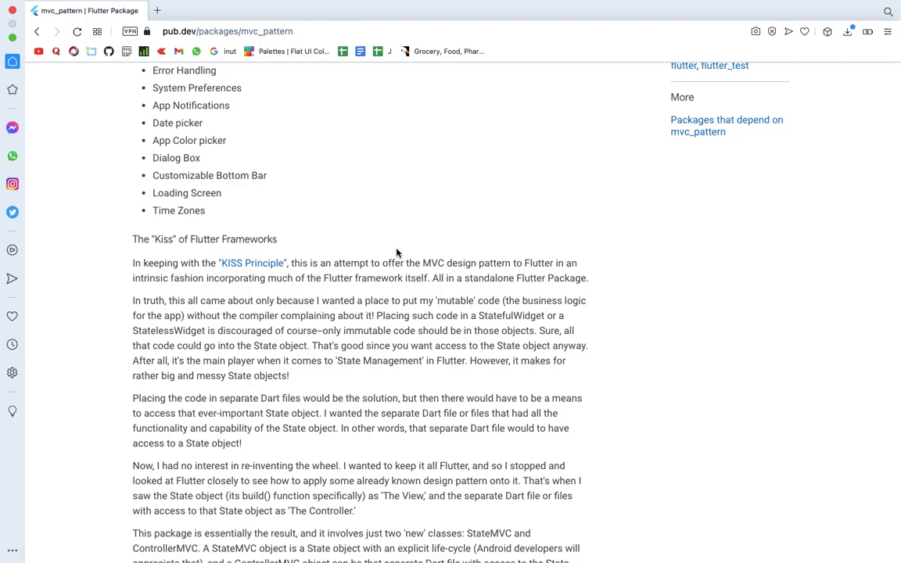
scroll("down", 3)
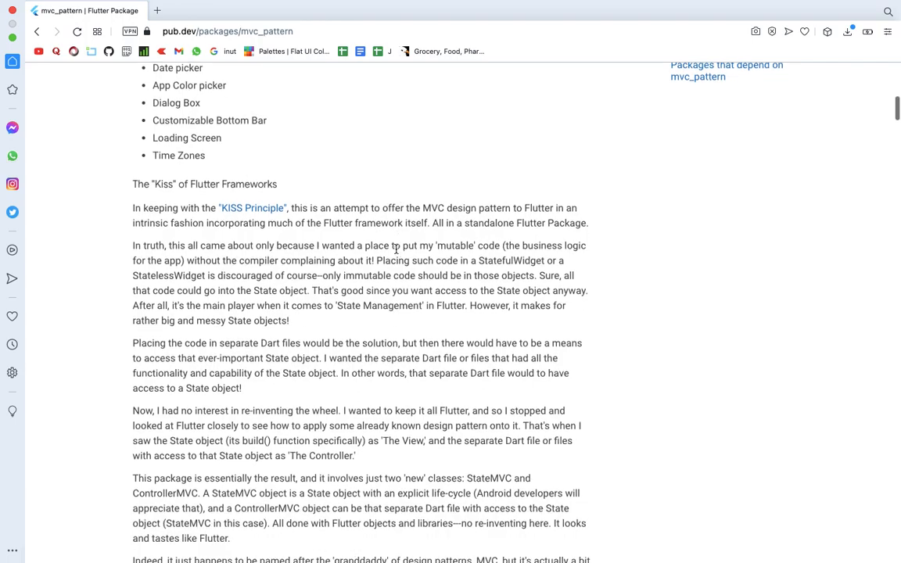
scroll("down", 3)
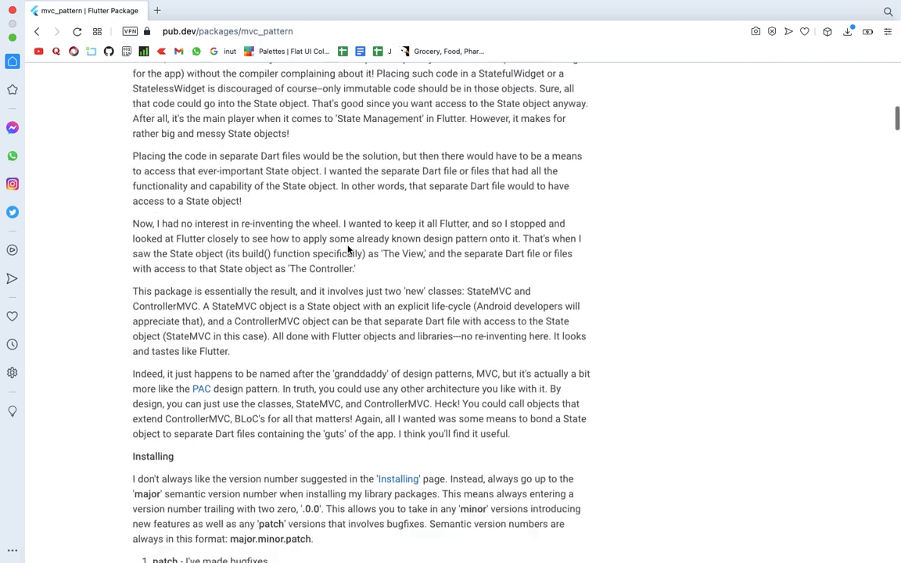
- Scroll past the View/Controller diagrams and samples to 'The Counter App' code
scroll("down", 3)
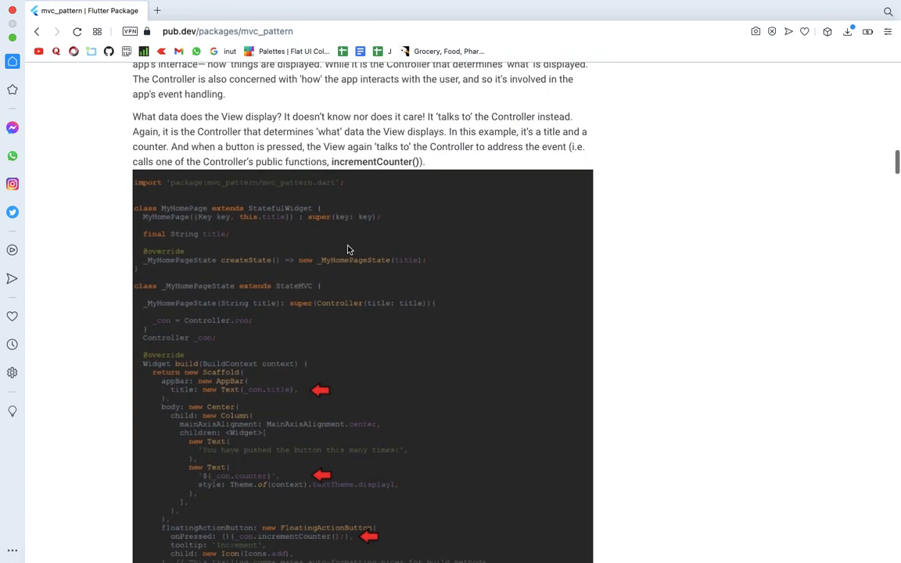
scroll("down", 3)
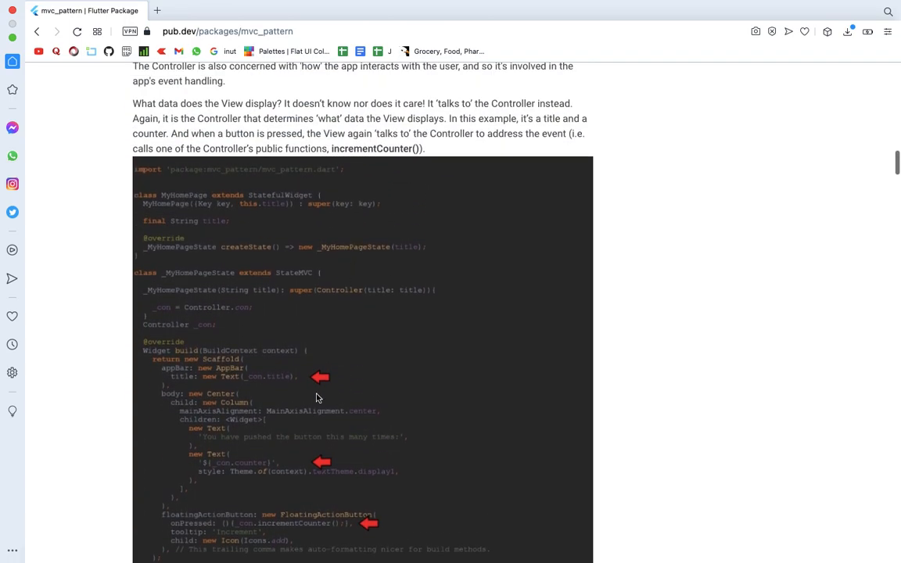
scroll("down", 3)
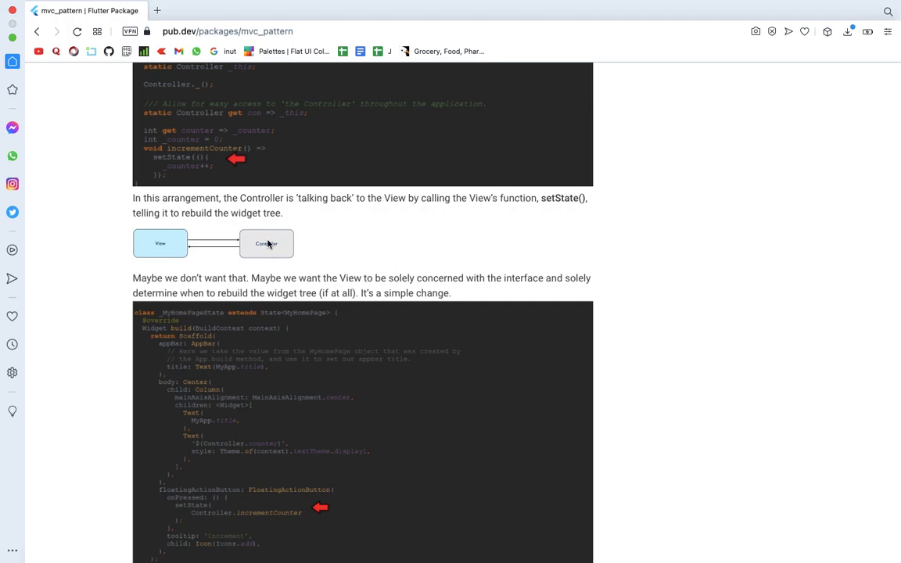
mouse_move(286, 227)
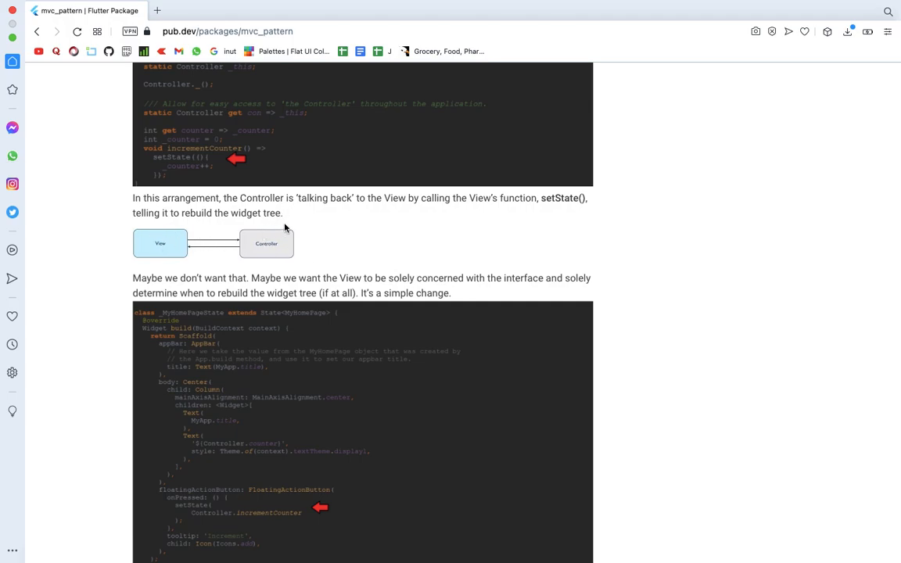
scroll("down", 3)
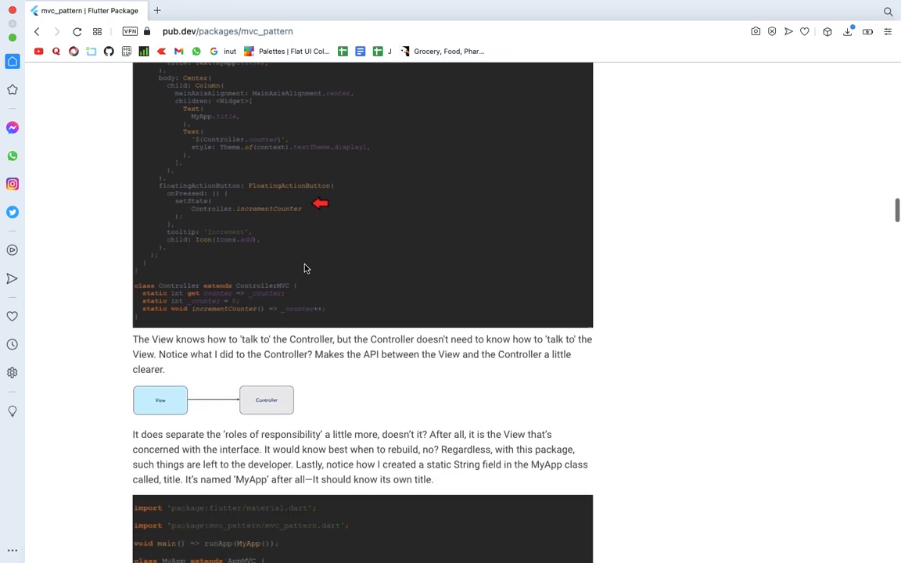
scroll("down", 3)
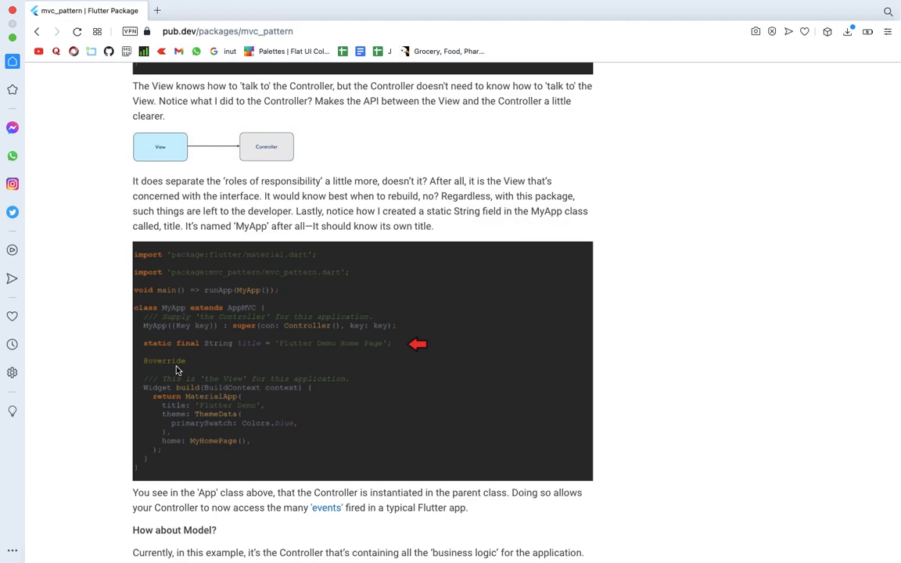
scroll("down", 3)
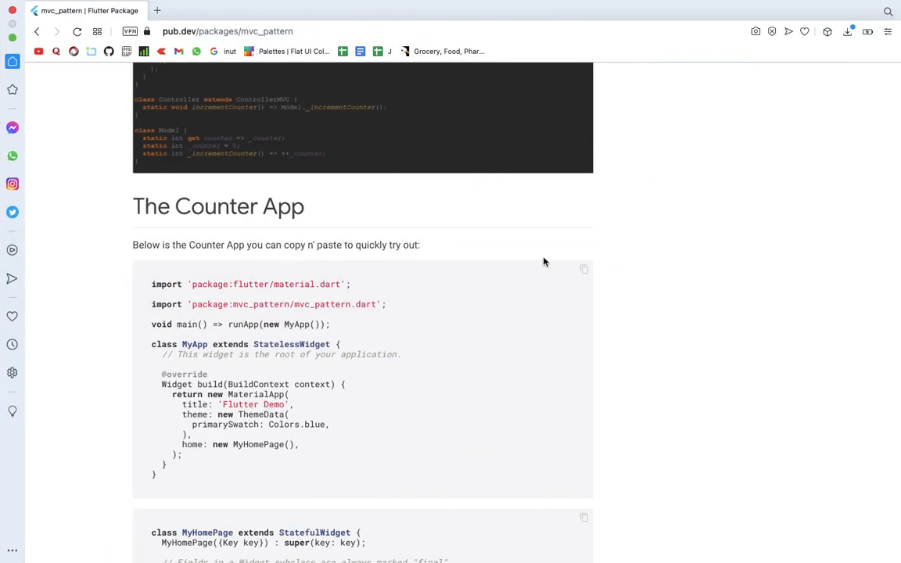
mouse_move(540, 267)
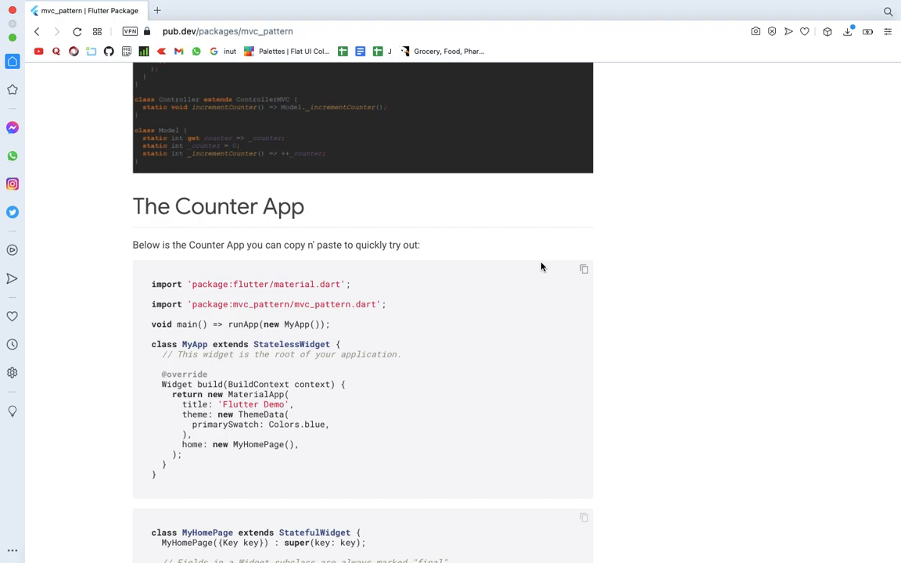